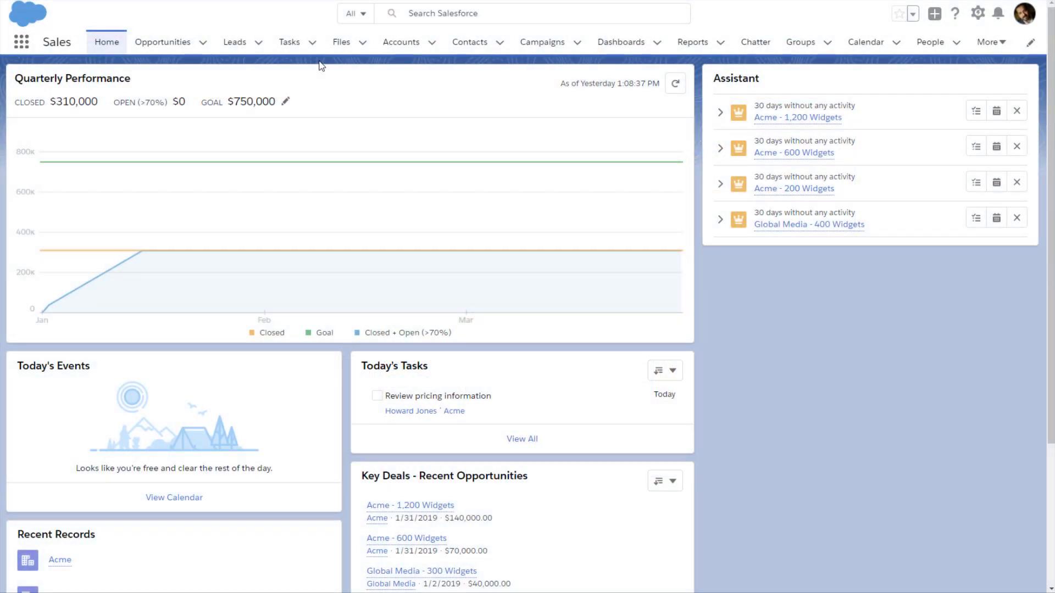
Step: Switch to the Open Tasks list and dismiss the contact preview card on Review pricing information
{"action": "left_click", "coordinate": [289, 42]}
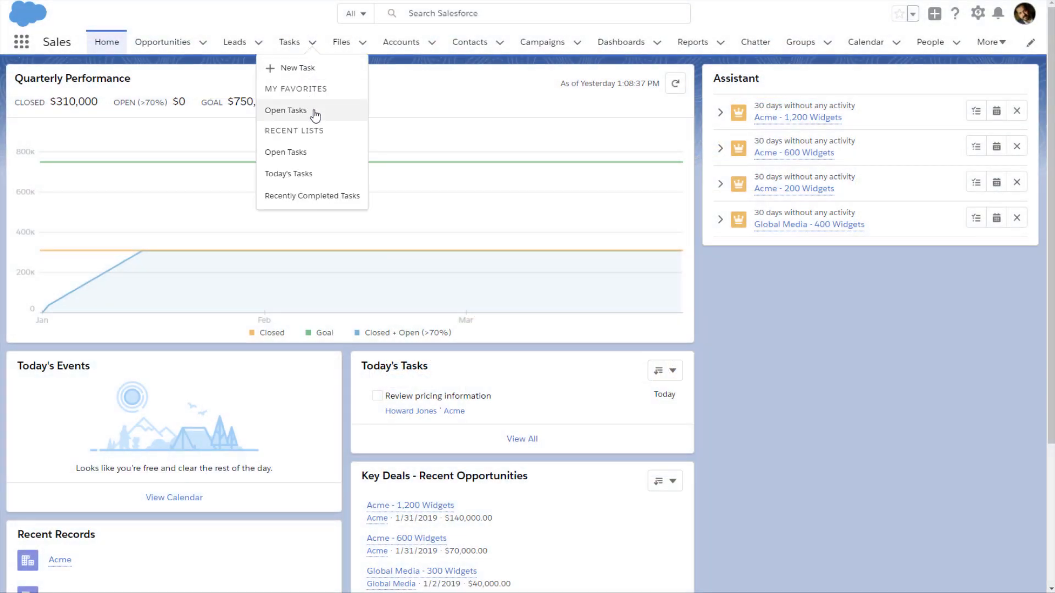
{"action": "left_click", "coordinate": [285, 110]}
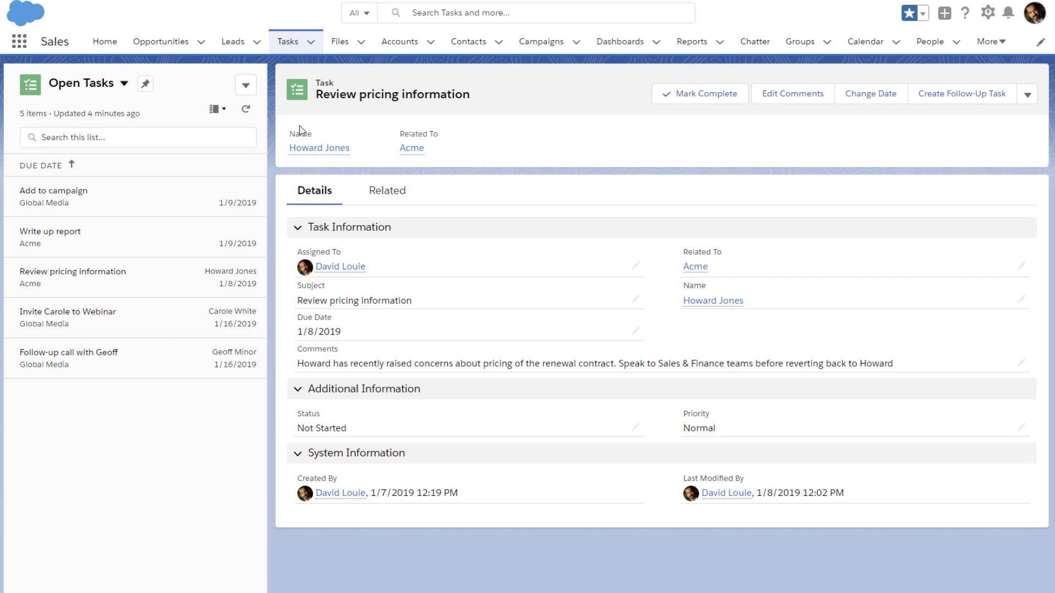
{"action": "scroll", "scroll_direction": "down", "scroll_amount": 3}
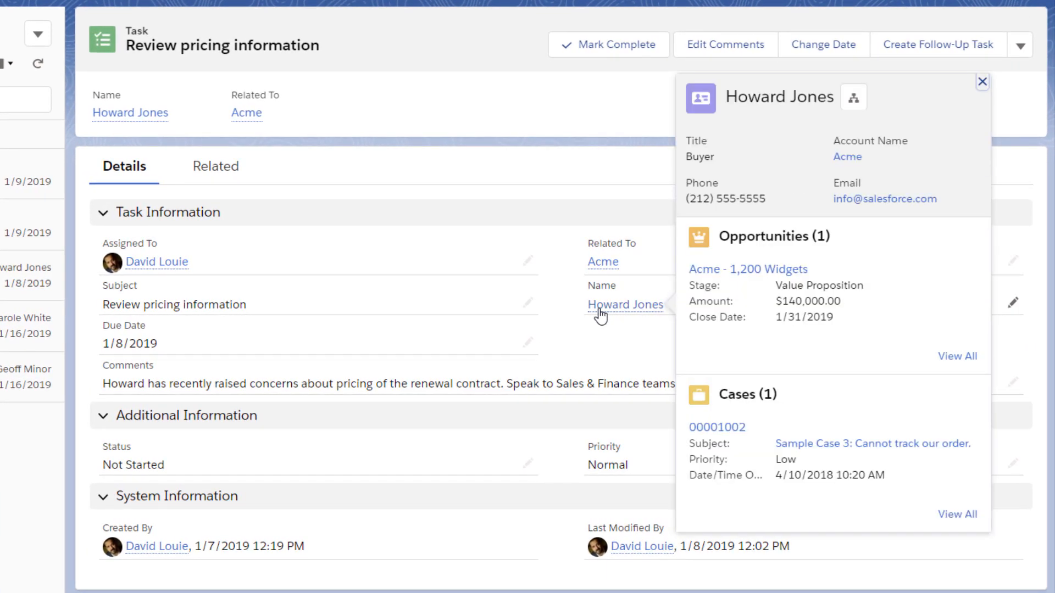
{"action": "left_click", "coordinate": [979, 82]}
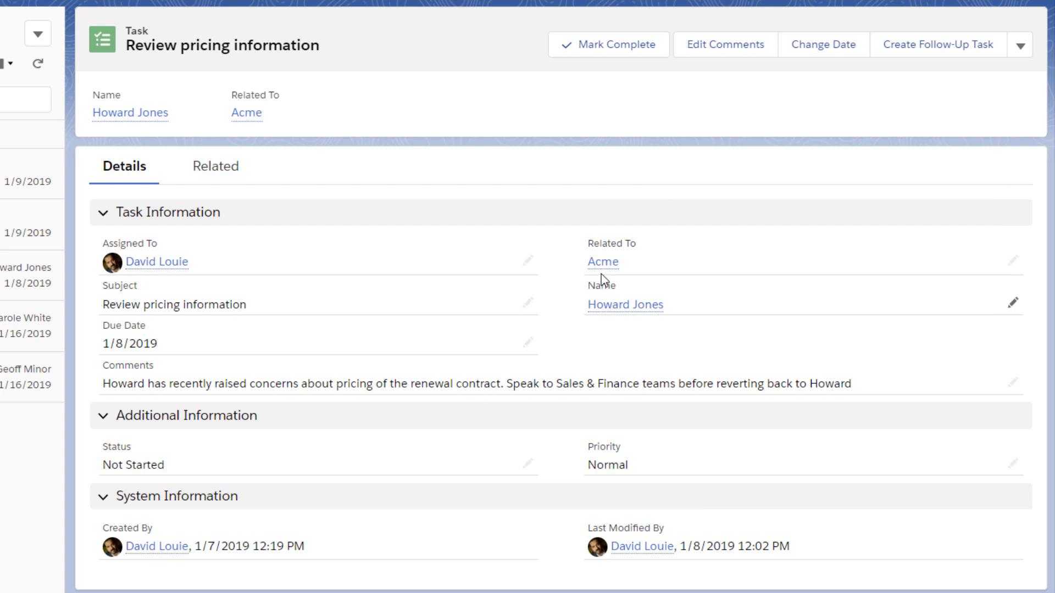
{"action": "mouse_move", "coordinate": [603, 262]}
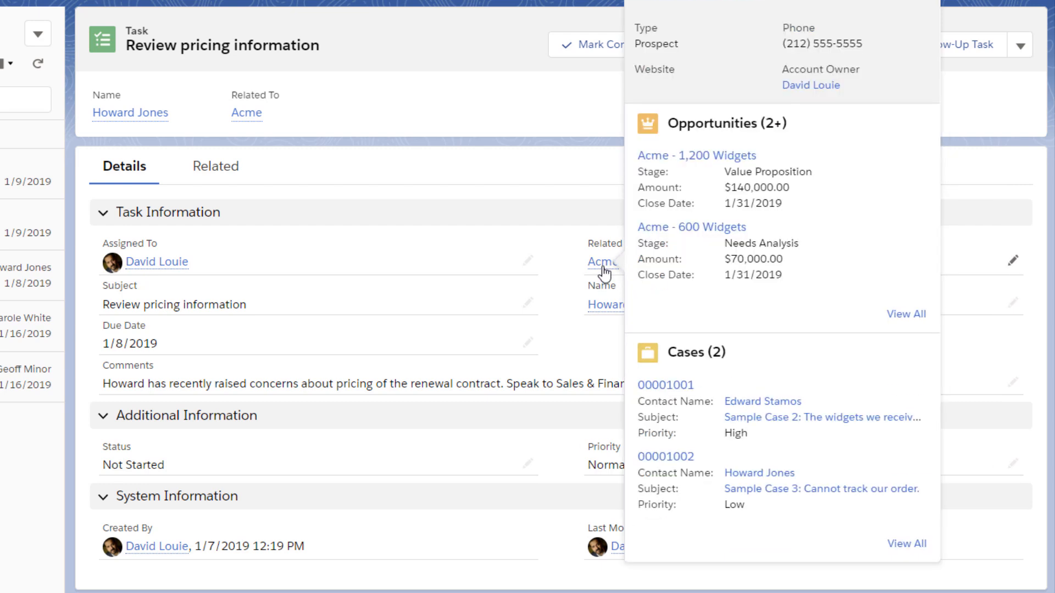
{"action": "mouse_move", "coordinate": [573, 304]}
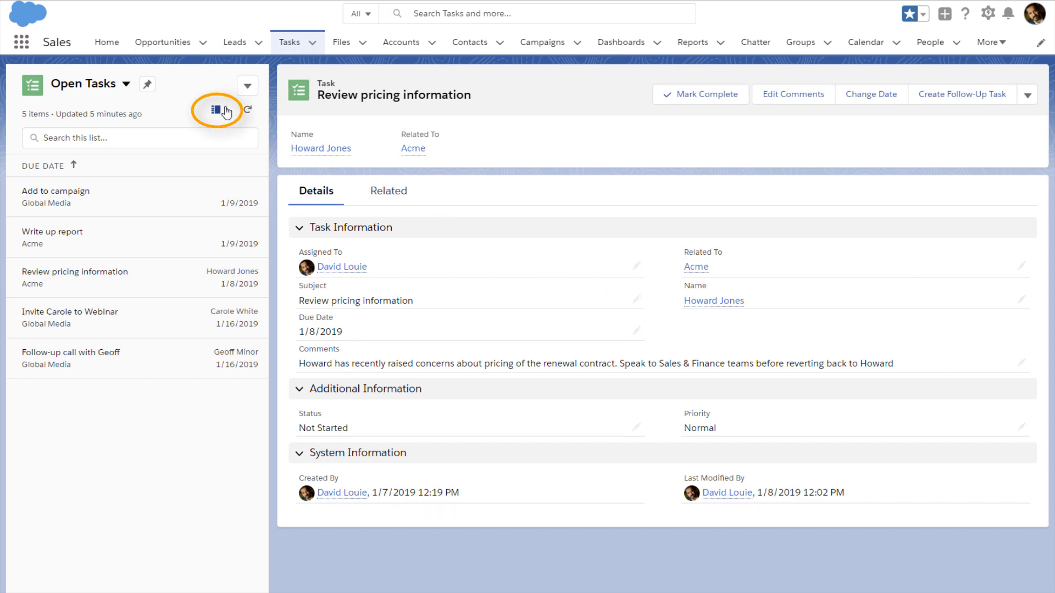
Step: Display the tasks as a Table, then switch the layout to Kanban grouped by status
{"action": "left_click", "coordinate": [221, 110]}
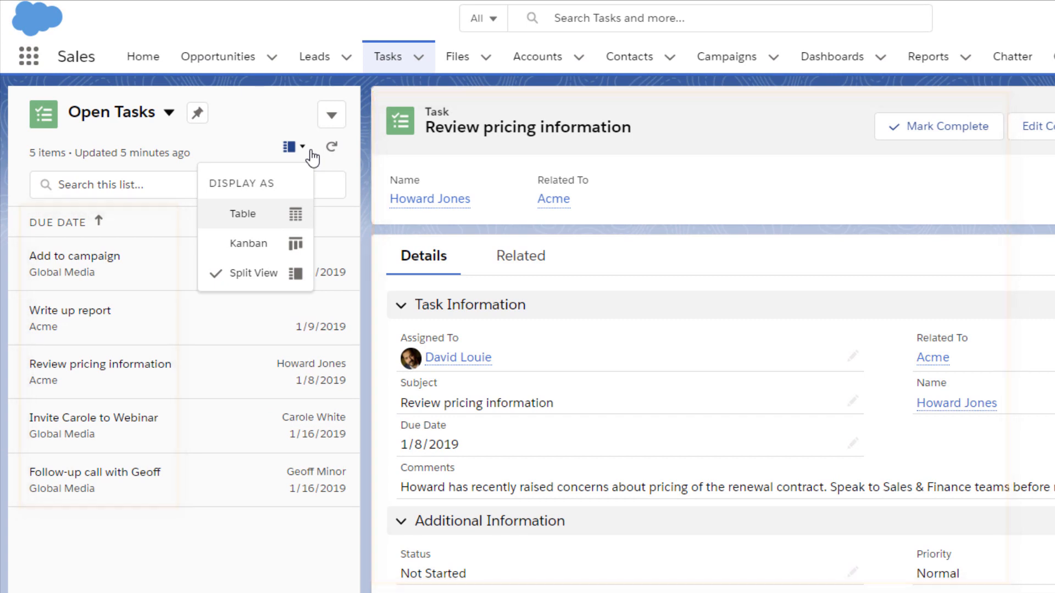
{"action": "left_click", "coordinate": [243, 214]}
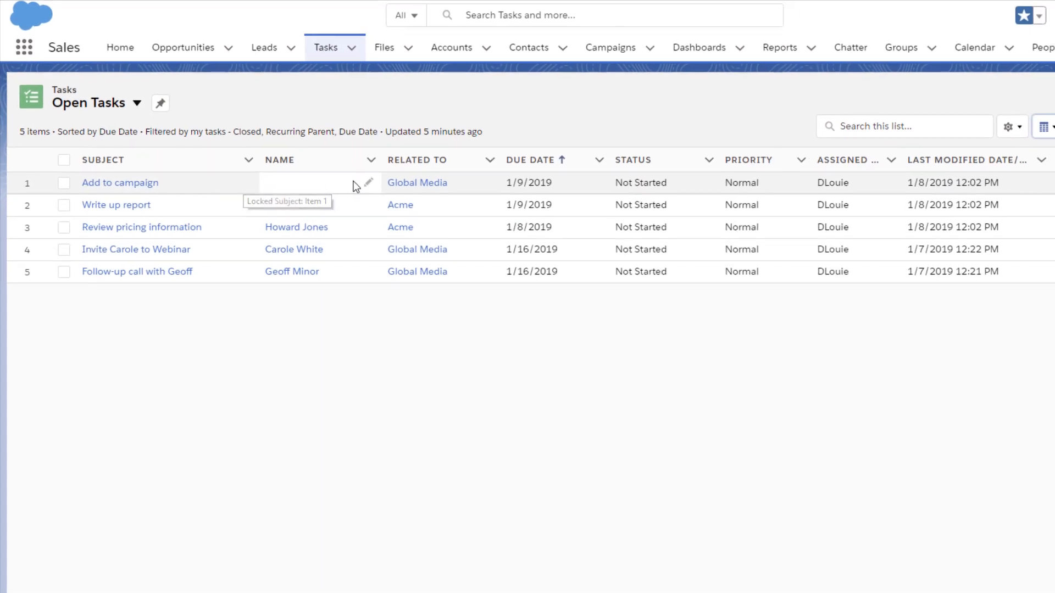
{"action": "left_click", "coordinate": [932, 112]}
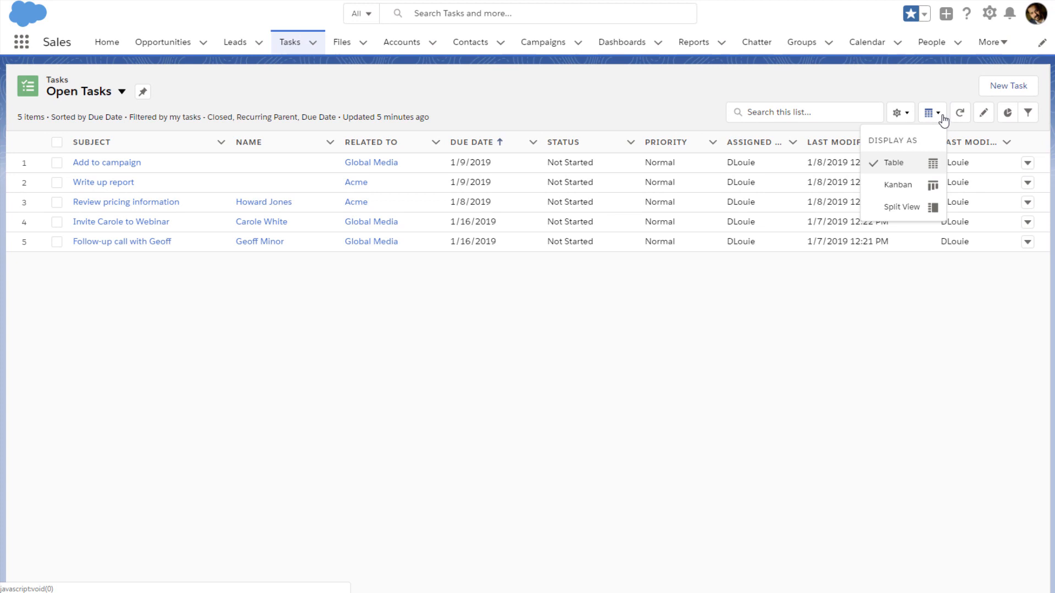
{"action": "left_click", "coordinate": [897, 185]}
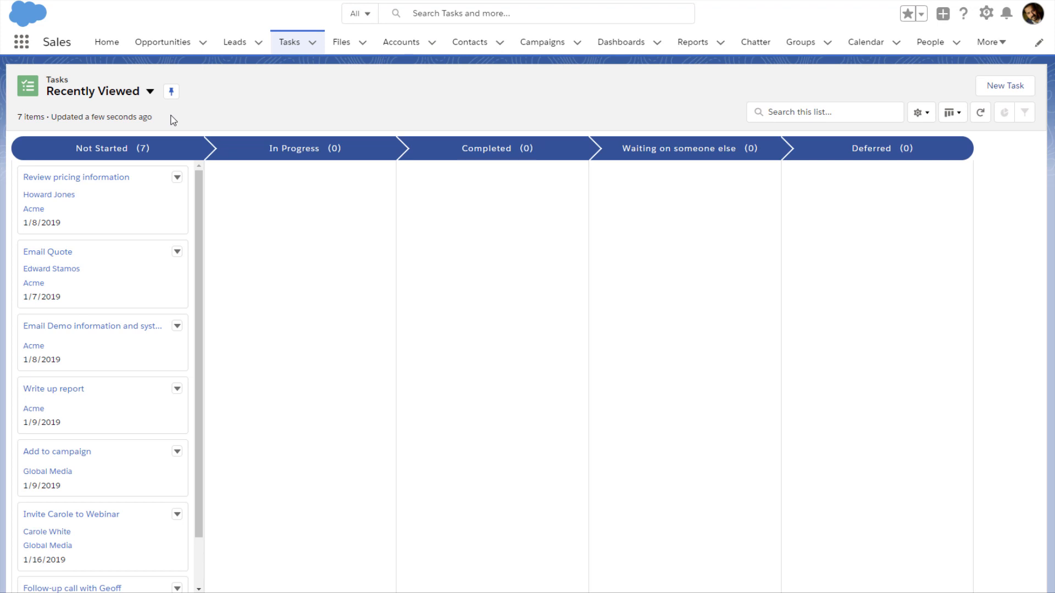
Step: Switch Open Tasks back to Split View and select the Review pricing information task
{"action": "left_click", "coordinate": [76, 177]}
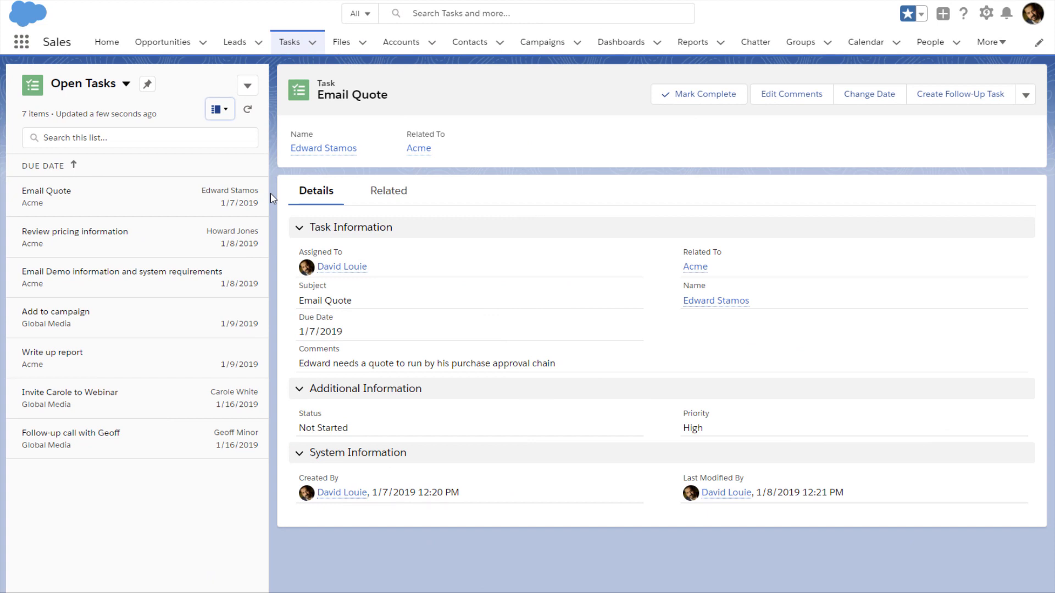
{"action": "mouse_move", "coordinate": [188, 196]}
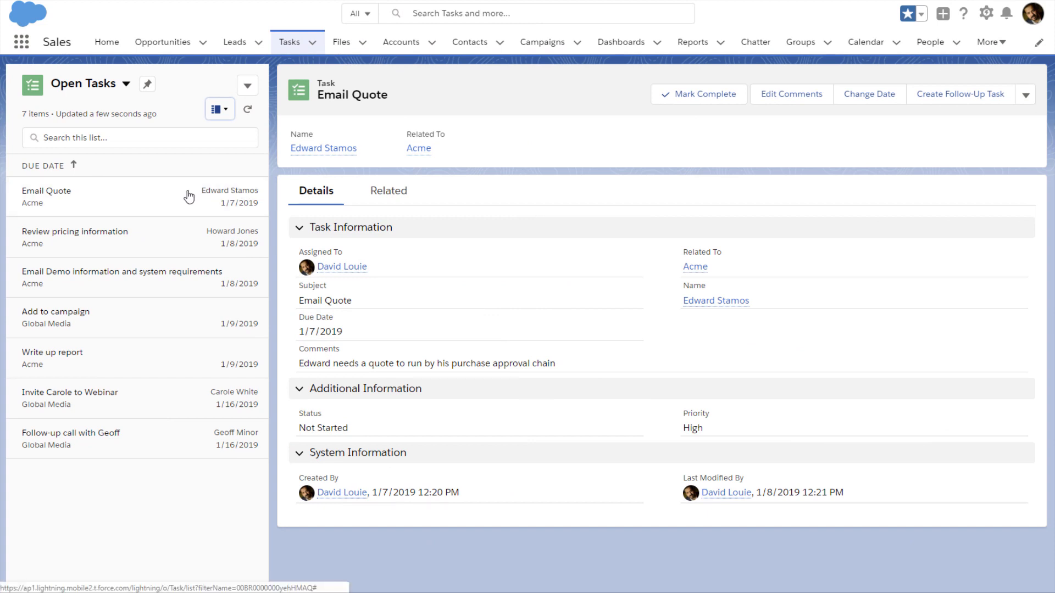
{"action": "mouse_move", "coordinate": [190, 278]}
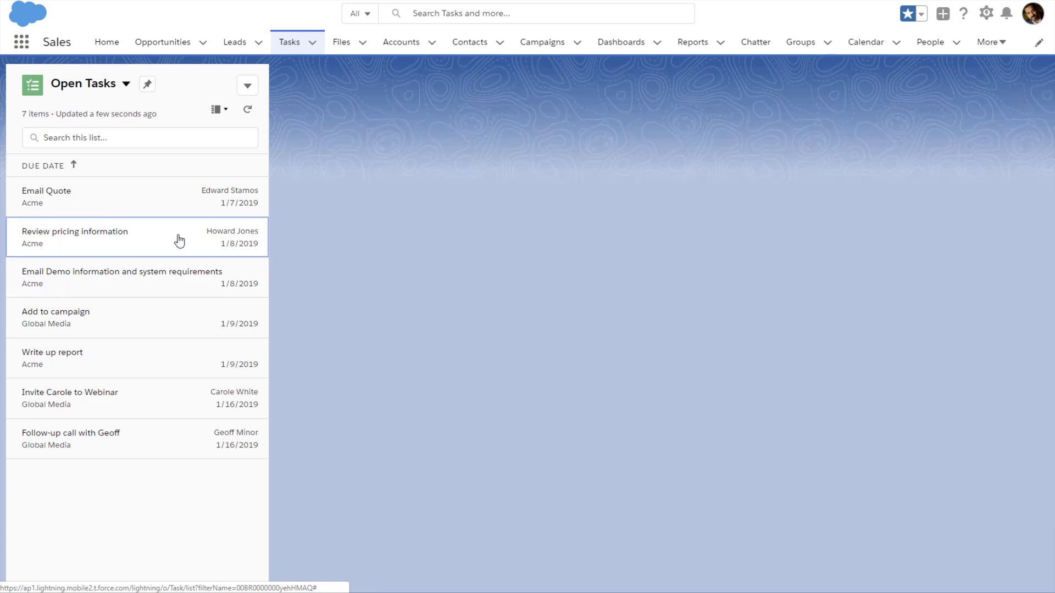
{"action": "left_click", "coordinate": [75, 231]}
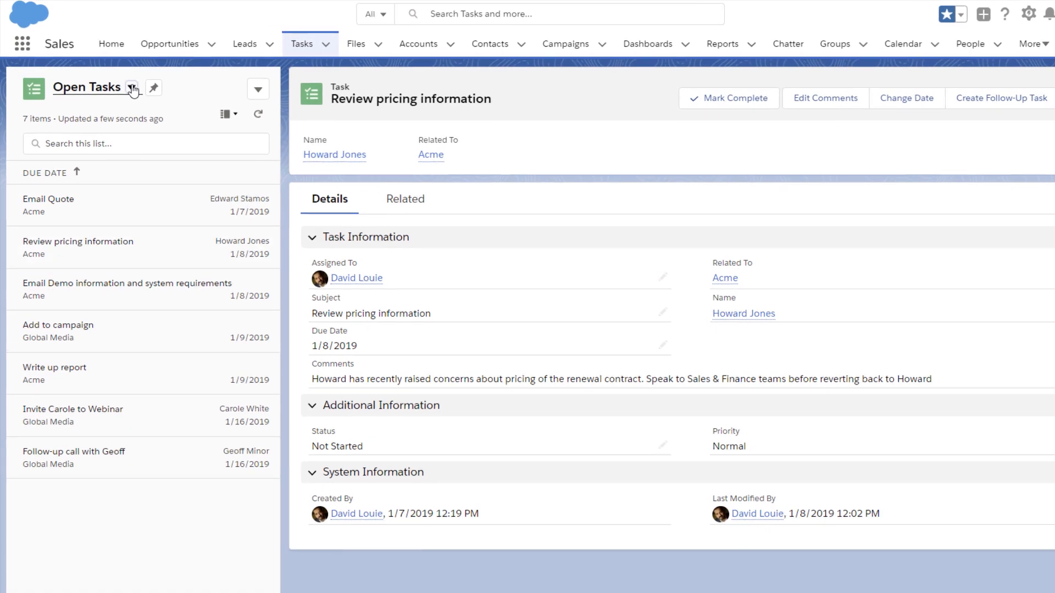
Step: Switch to the Today's Tasks list and pin it as the default list
{"action": "left_click", "coordinate": [131, 88]}
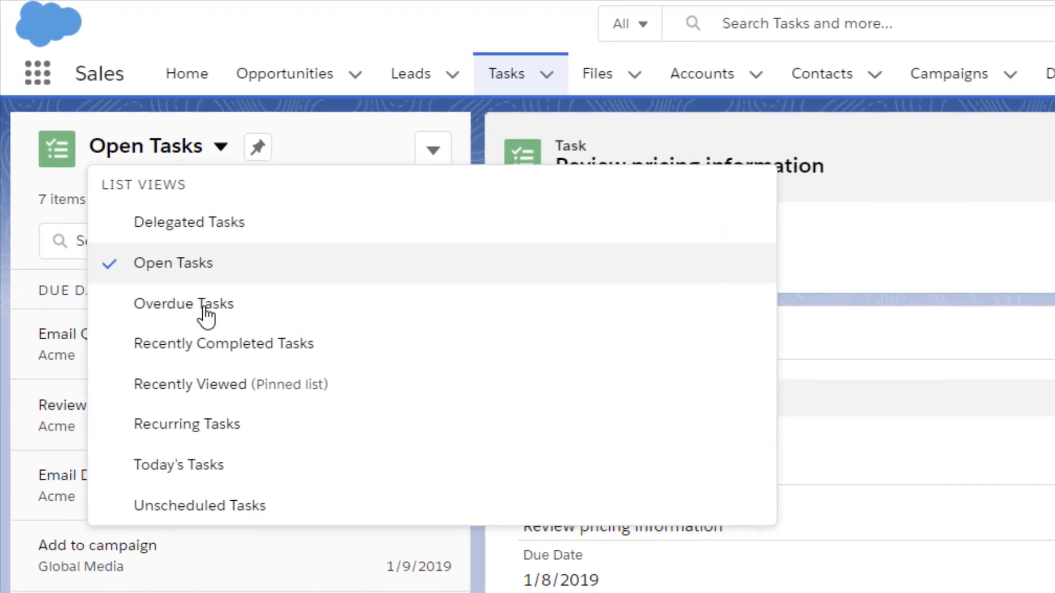
{"action": "left_click", "coordinate": [178, 465]}
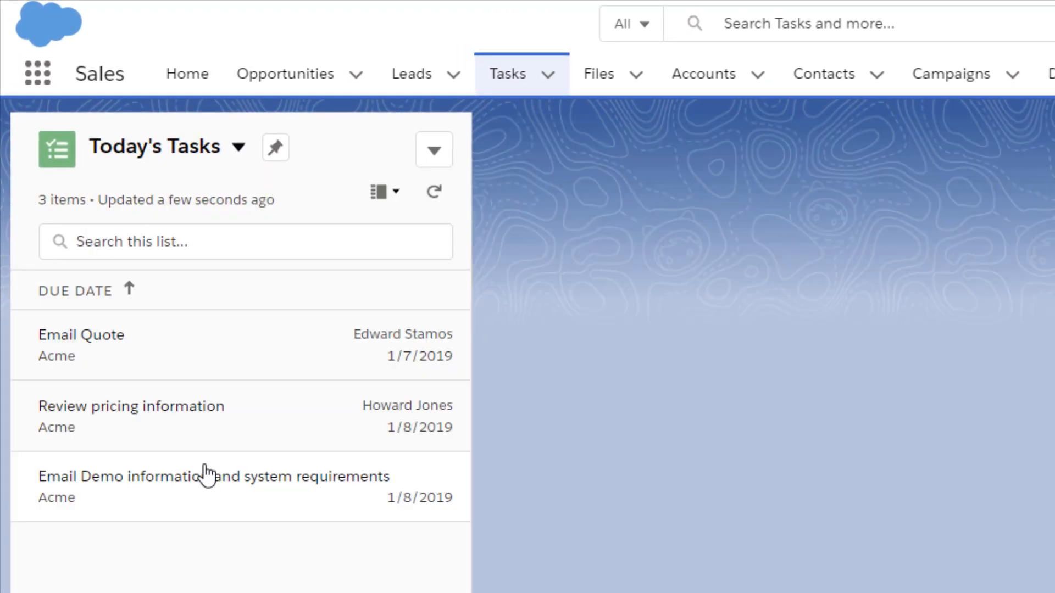
{"action": "left_click", "coordinate": [80, 335]}
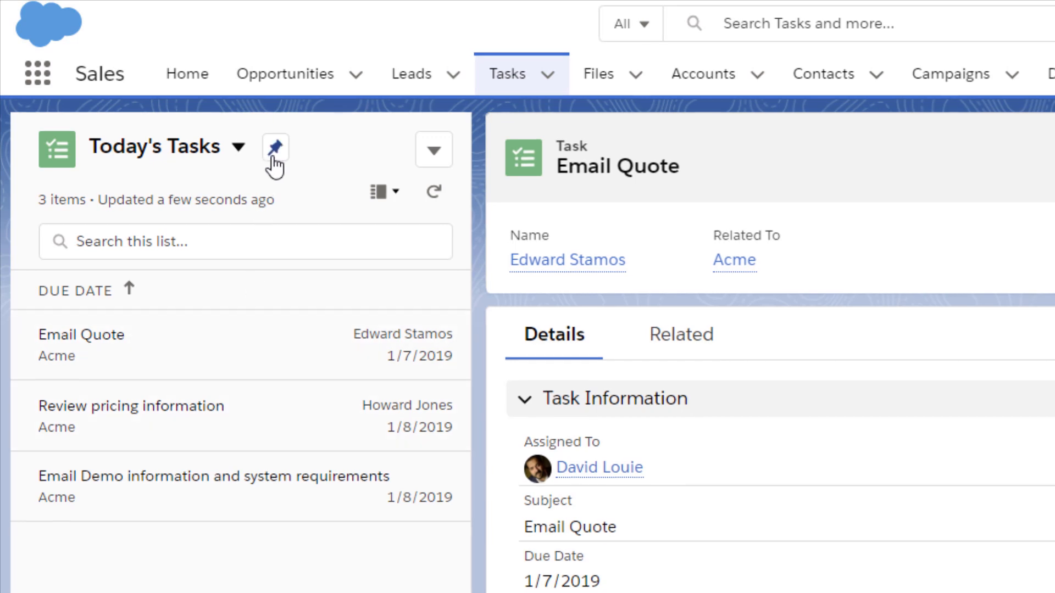
Step: Mark the Email Quote task complete, then go to the Router Upgrade opportunity
{"action": "left_click", "coordinate": [274, 148]}
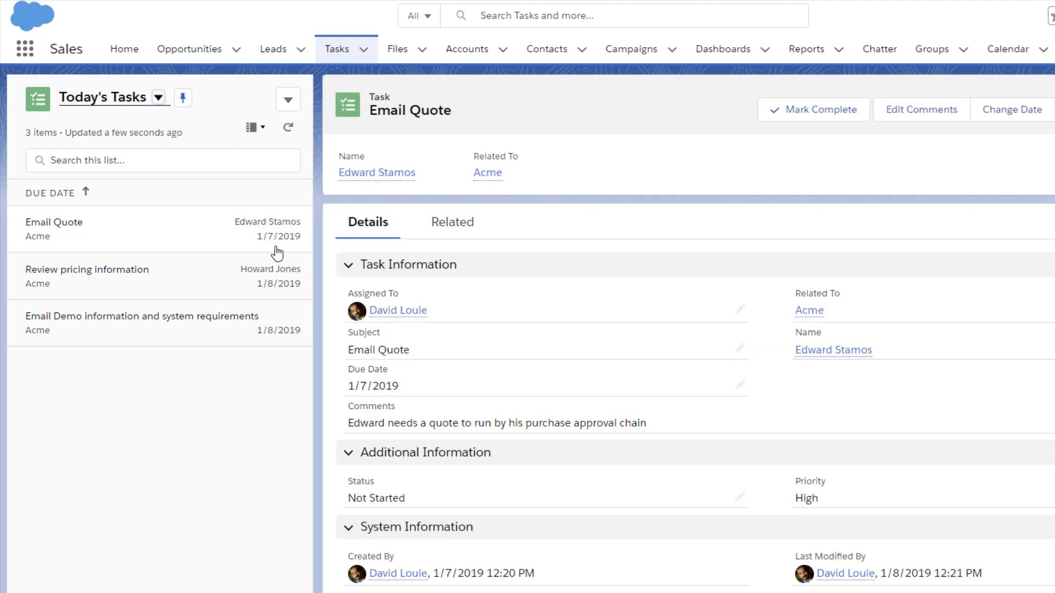
{"action": "left_click", "coordinate": [813, 110]}
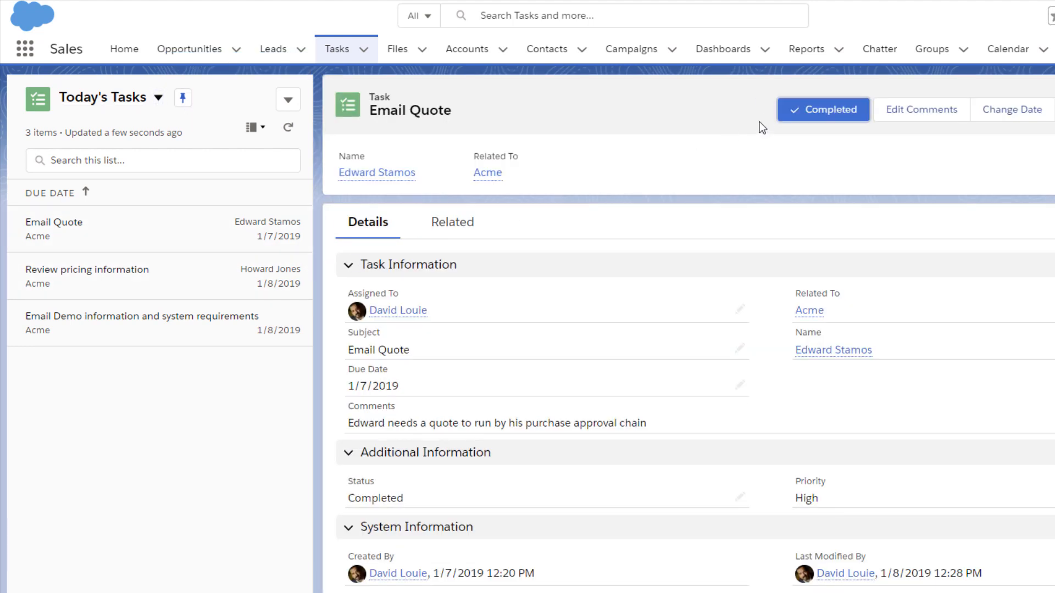
{"action": "mouse_move", "coordinate": [491, 122]}
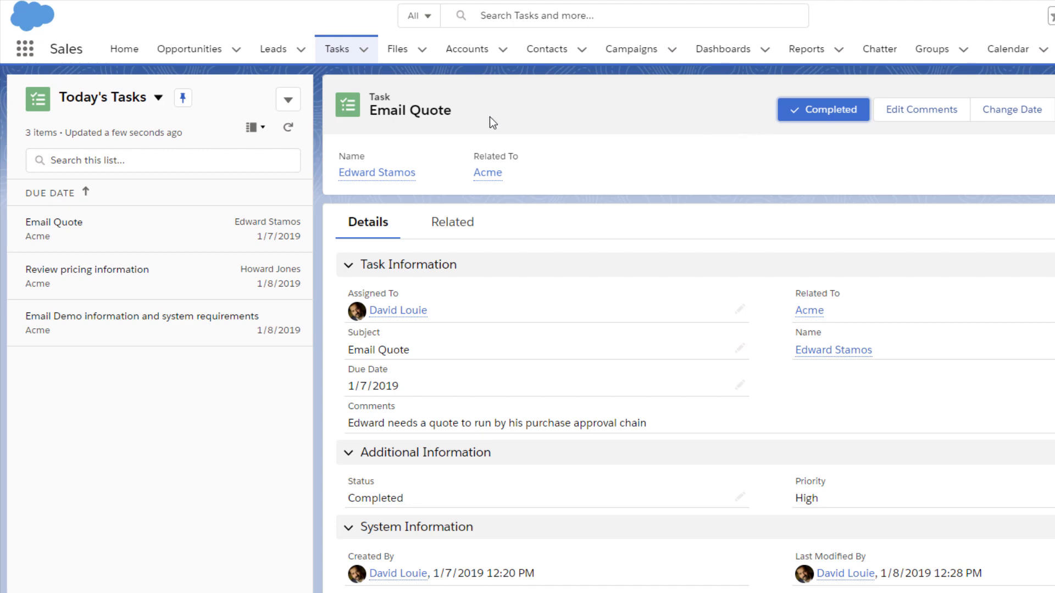
{"action": "left_click", "coordinate": [159, 97]}
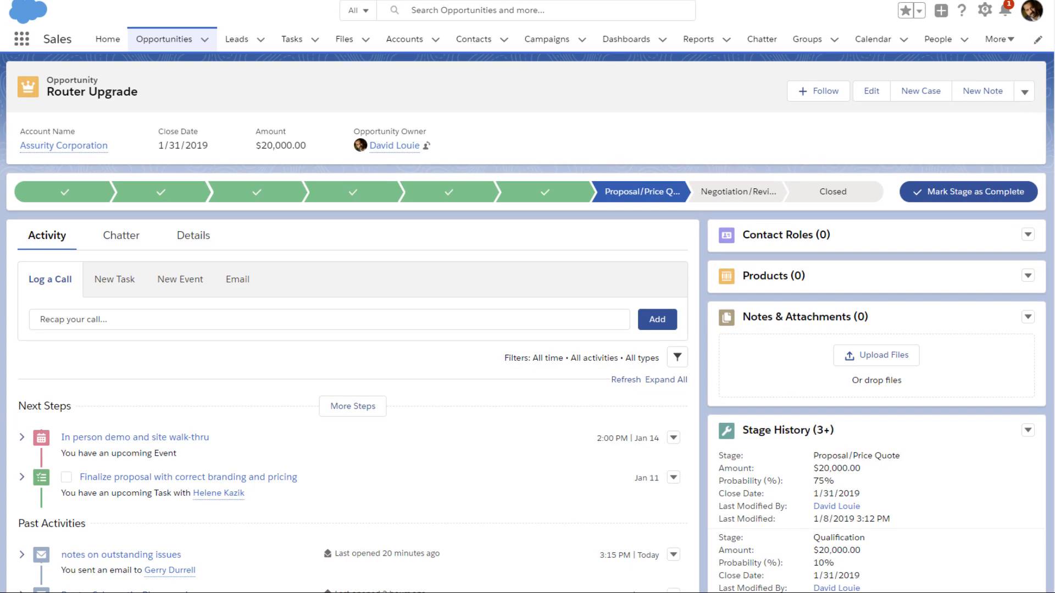
{"action": "scroll", "scroll_direction": "down", "scroll_amount": 3}
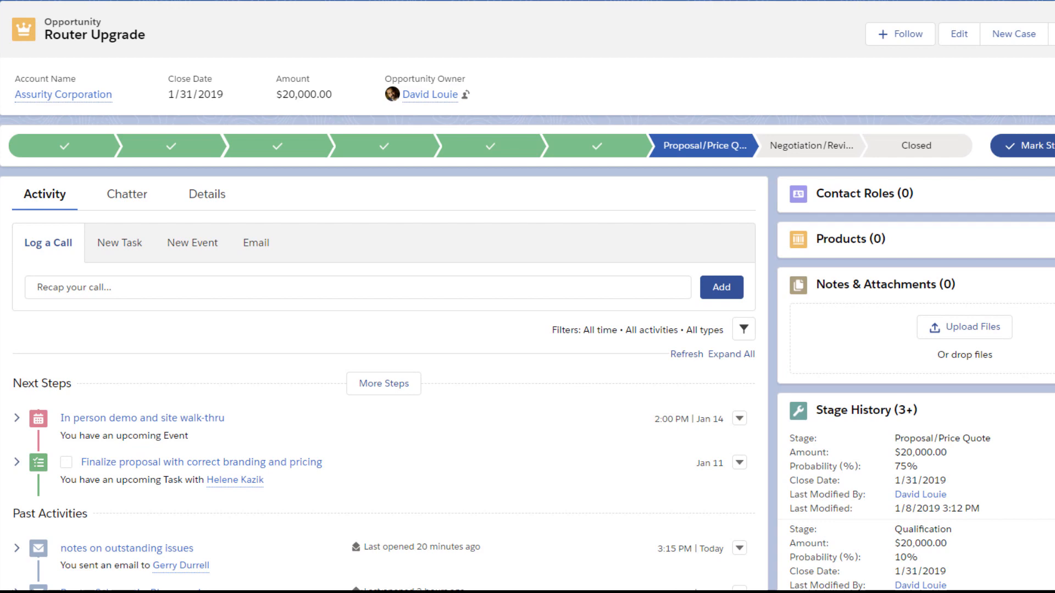
{"action": "scroll", "scroll_direction": "down", "scroll_amount": 3}
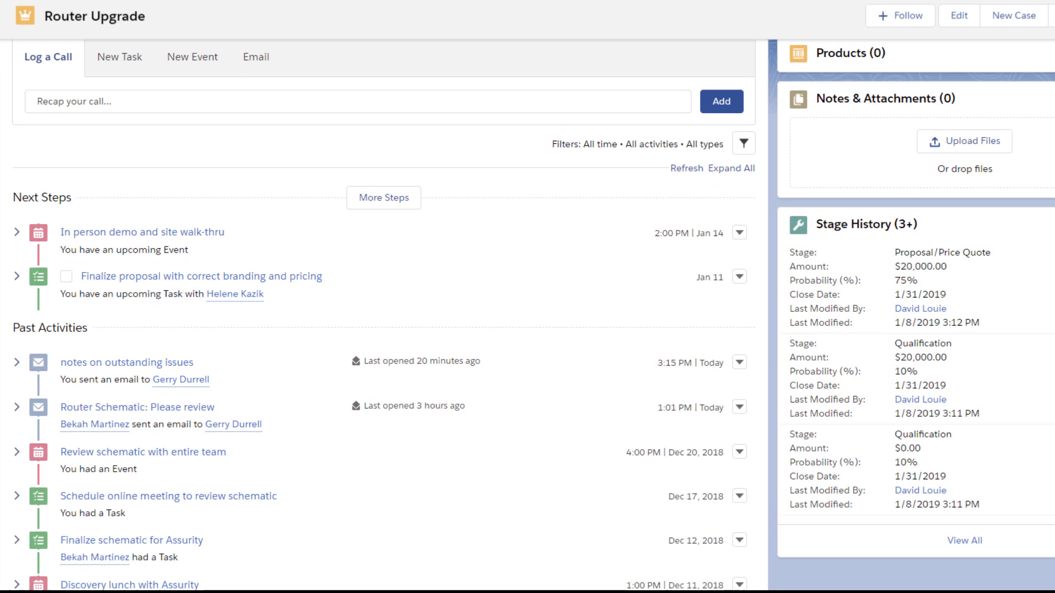
{"action": "scroll", "scroll_direction": "down", "scroll_amount": 3}
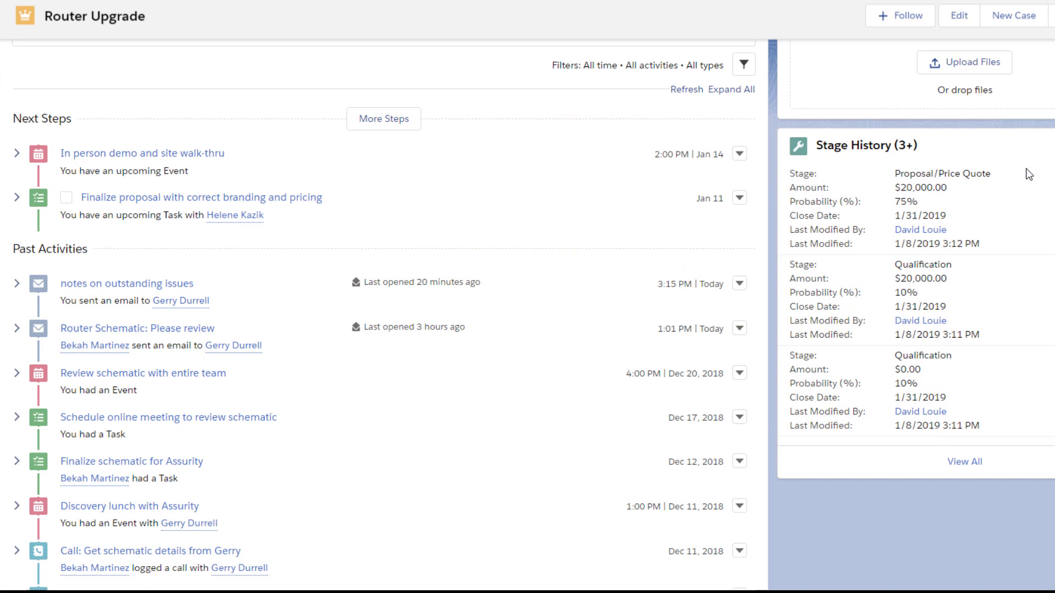
{"action": "left_click", "coordinate": [745, 64]}
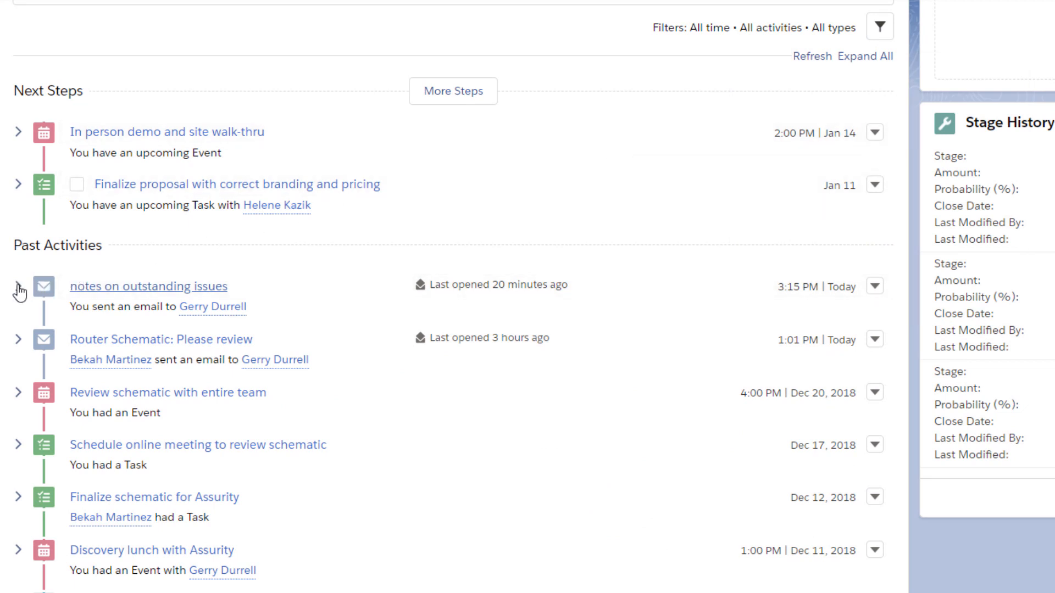
{"action": "left_click", "coordinate": [16, 291]}
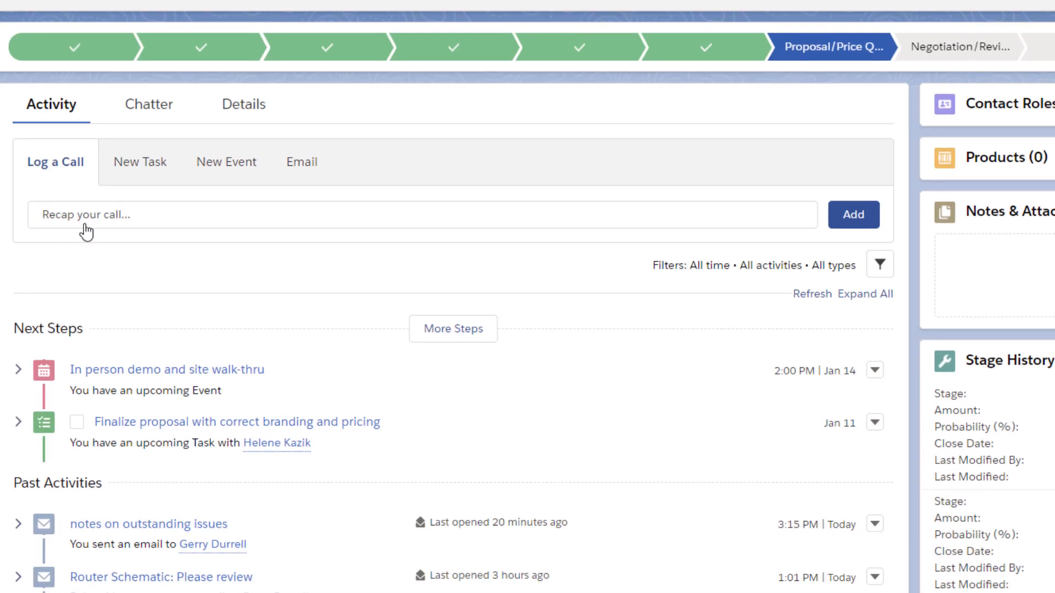
{"action": "left_click", "coordinate": [138, 162]}
{"action": "type", "text": "1/15/2019"}
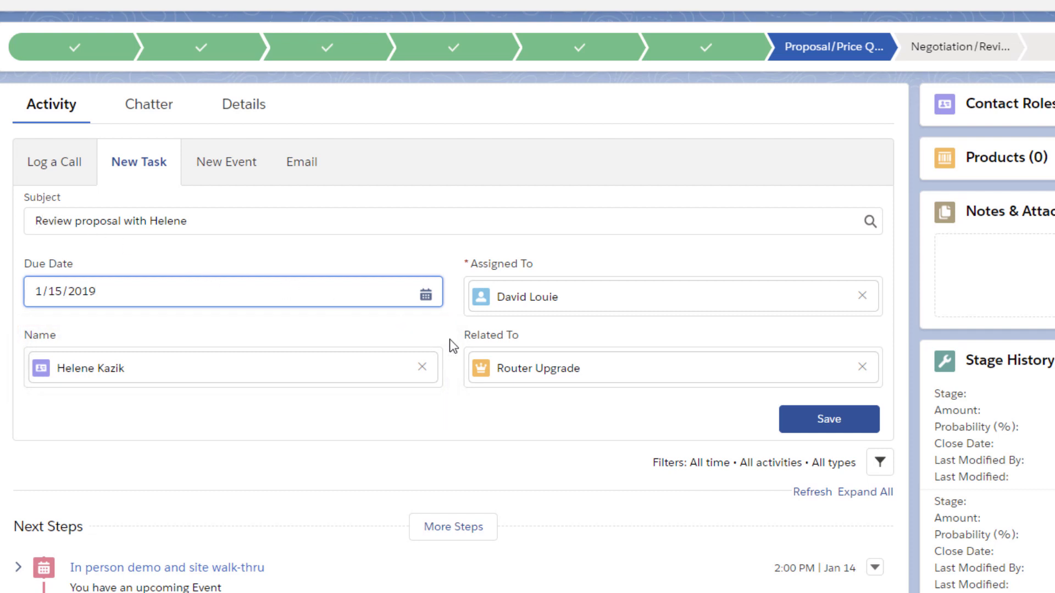
{"action": "left_click", "coordinate": [829, 419]}
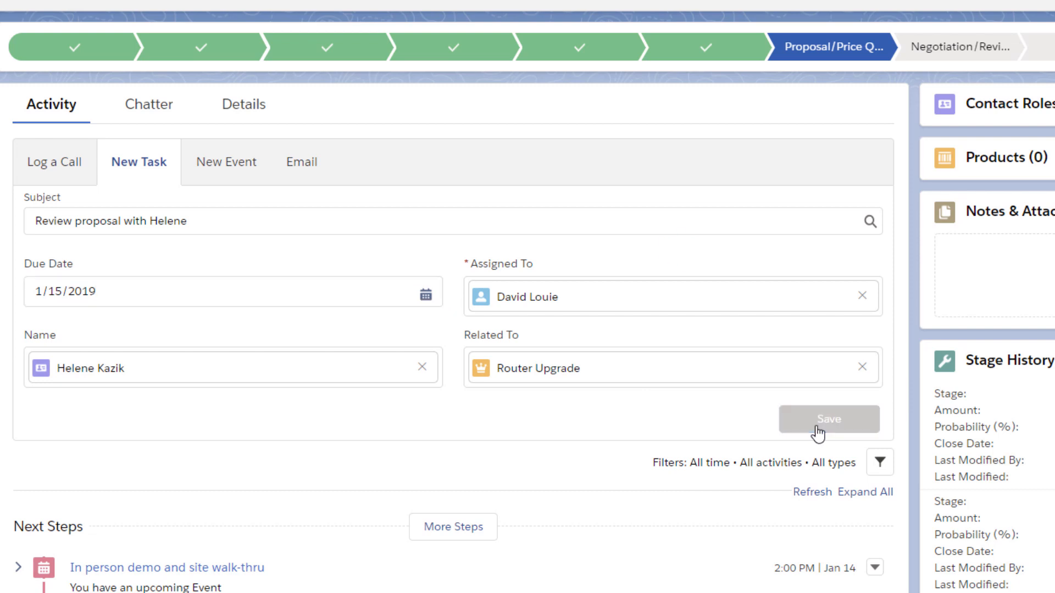
{"action": "left_click", "coordinate": [828, 420]}
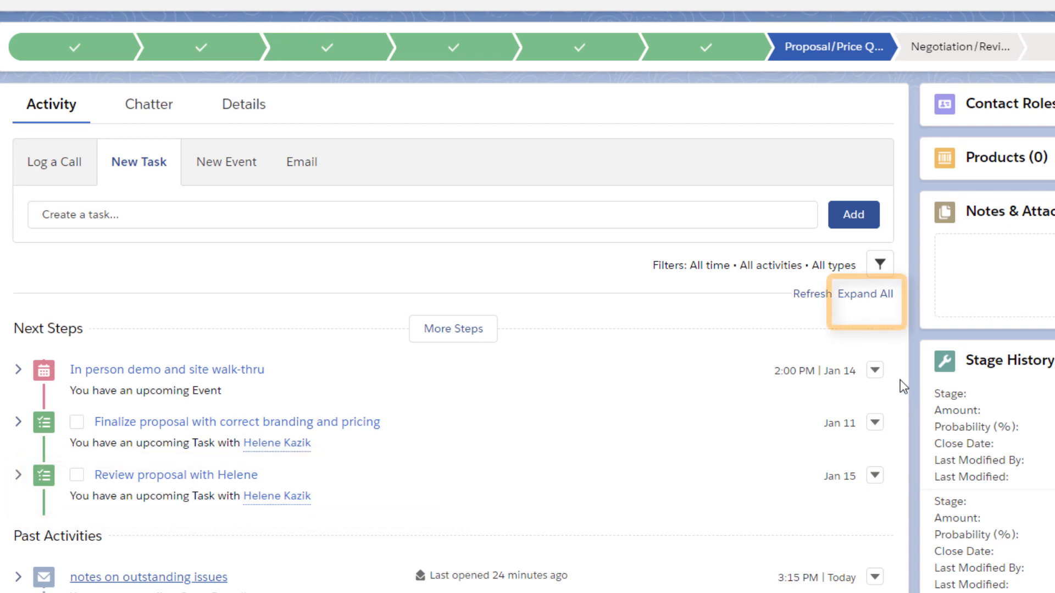
{"action": "left_click", "coordinate": [865, 295]}
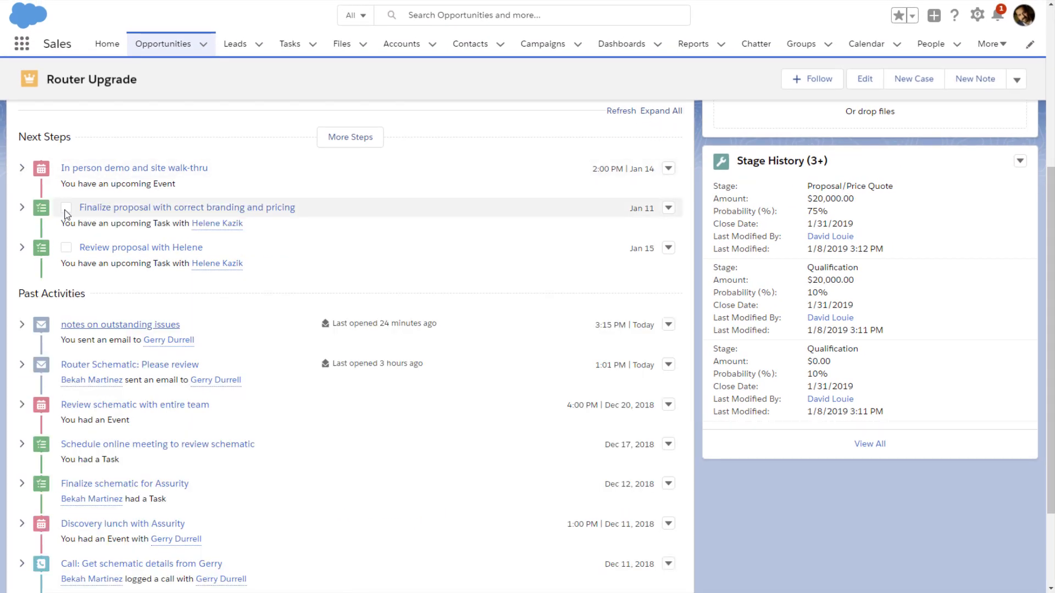
{"action": "left_click", "coordinate": [66, 208]}
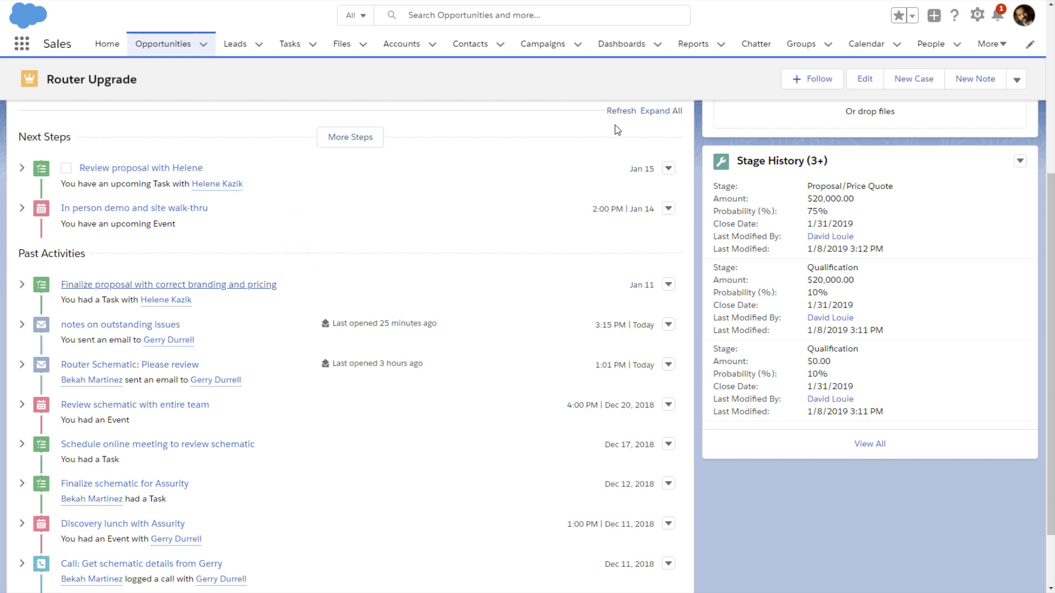
{"action": "left_click", "coordinate": [234, 44]}
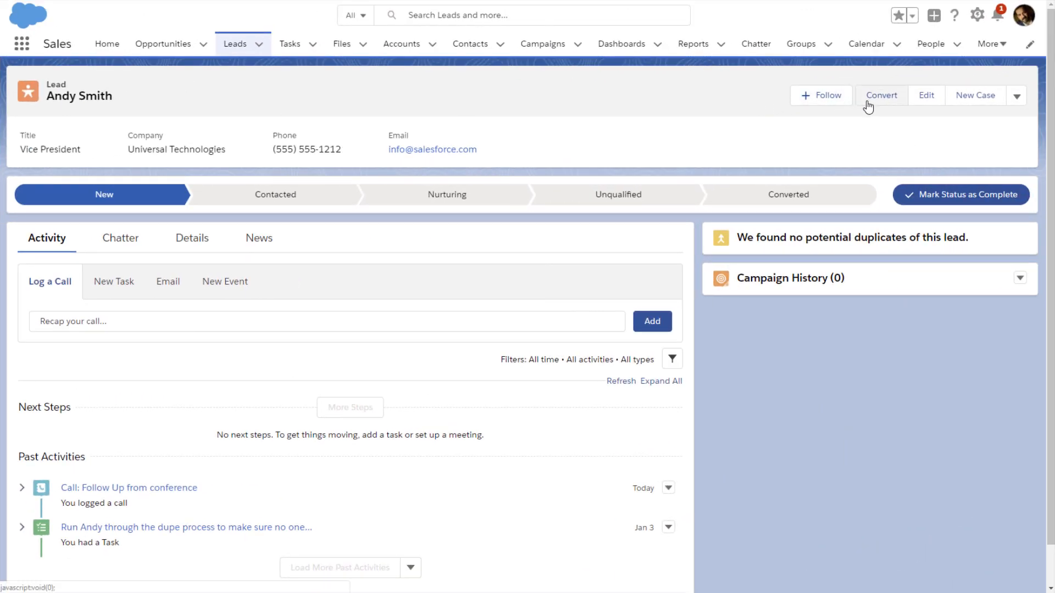
Step: Convert Andy Smith into Universal Technologies records and open the Universal Technologies-100 laptops opportunity
{"action": "left_click", "coordinate": [882, 95]}
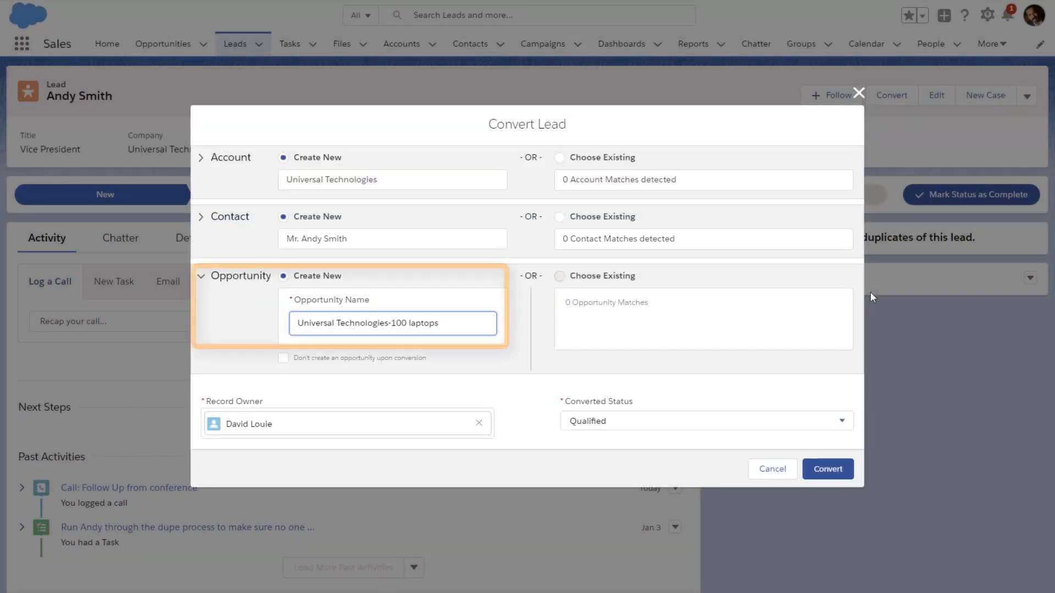
{"action": "left_click", "coordinate": [828, 469]}
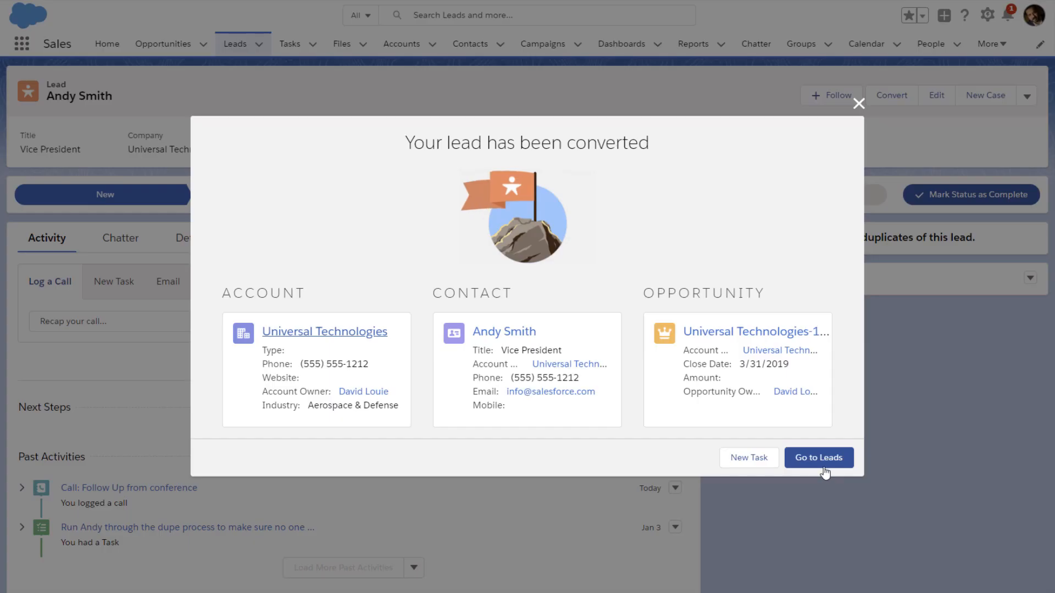
{"action": "left_click", "coordinate": [818, 458]}
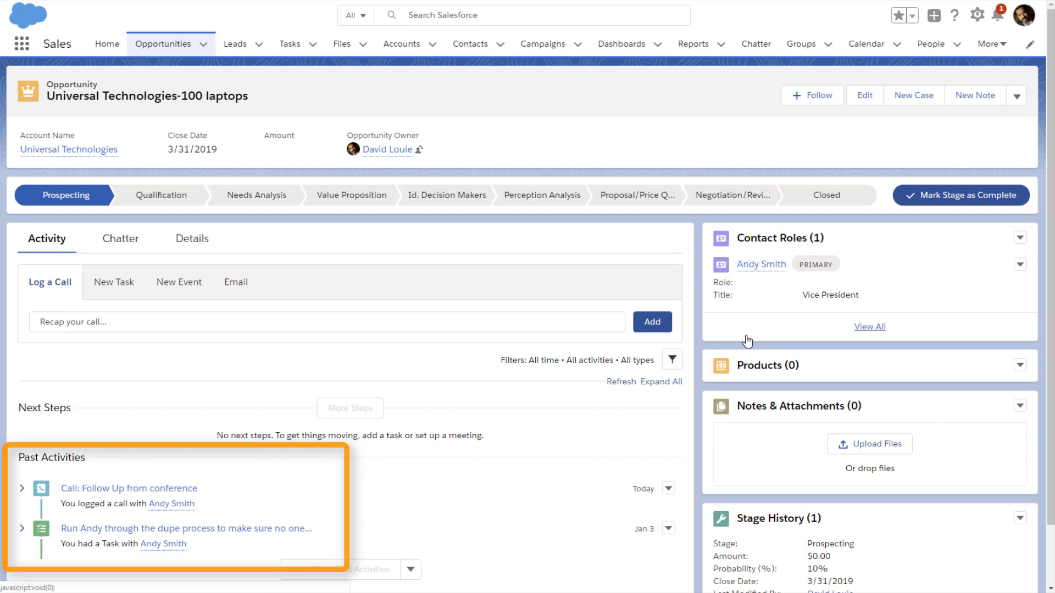
{"action": "mouse_move", "coordinate": [700, 411]}
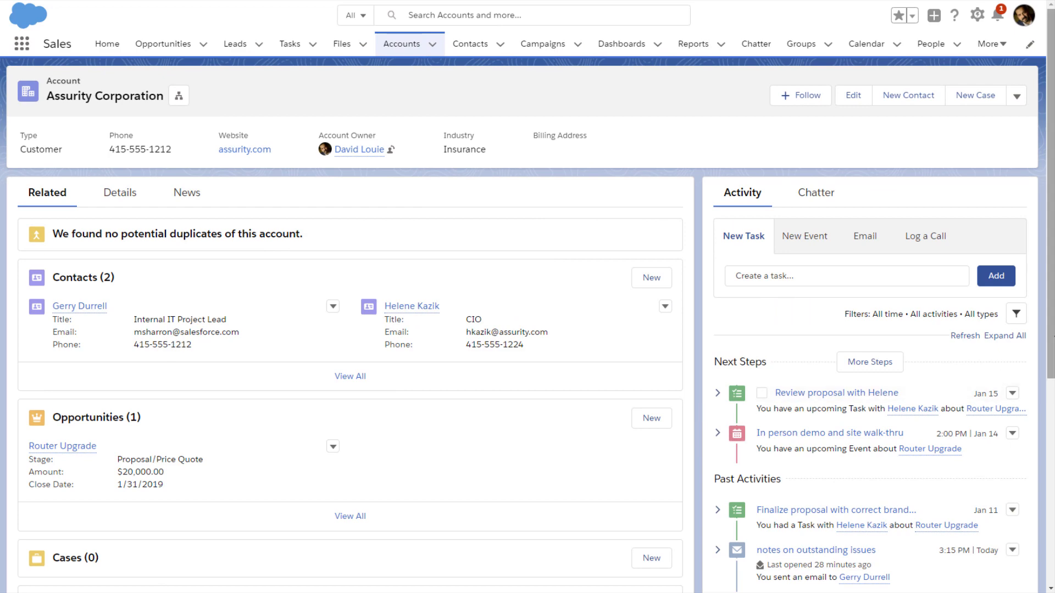
{"action": "scroll", "scroll_direction": "down", "scroll_amount": 3}
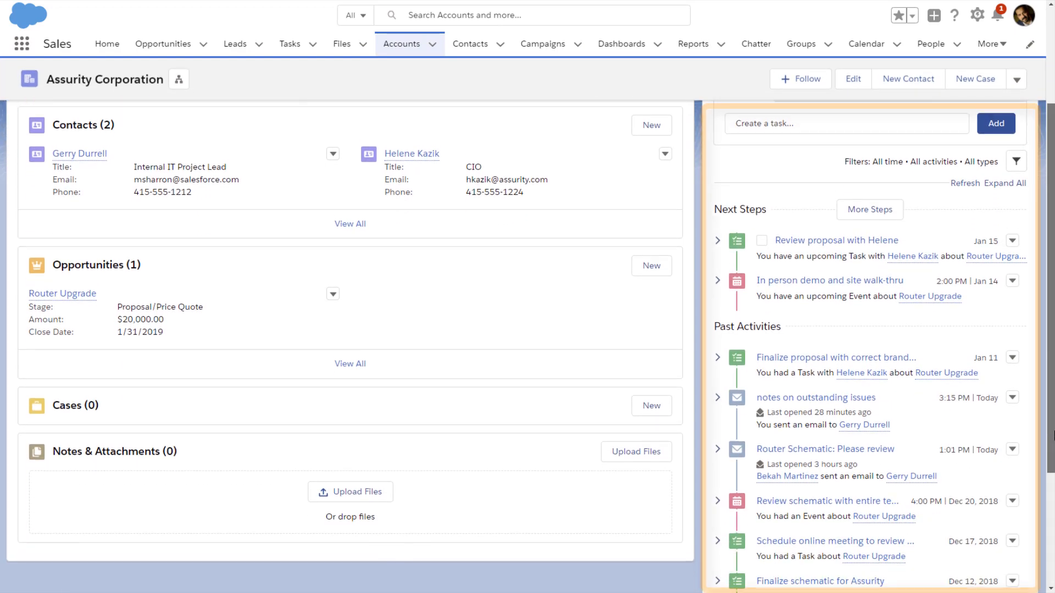
{"action": "scroll", "scroll_direction": "down", "scroll_amount": 3}
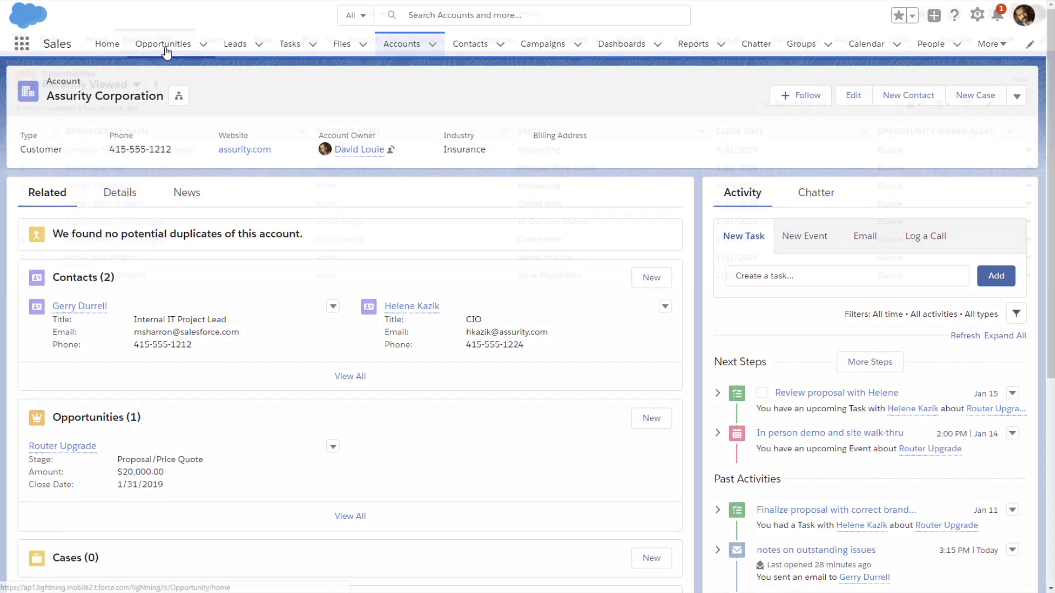
Step: View opportunities as Kanban and complete Acme - 200 Widgets' overdue Schedule demo call task
{"action": "left_click", "coordinate": [163, 43]}
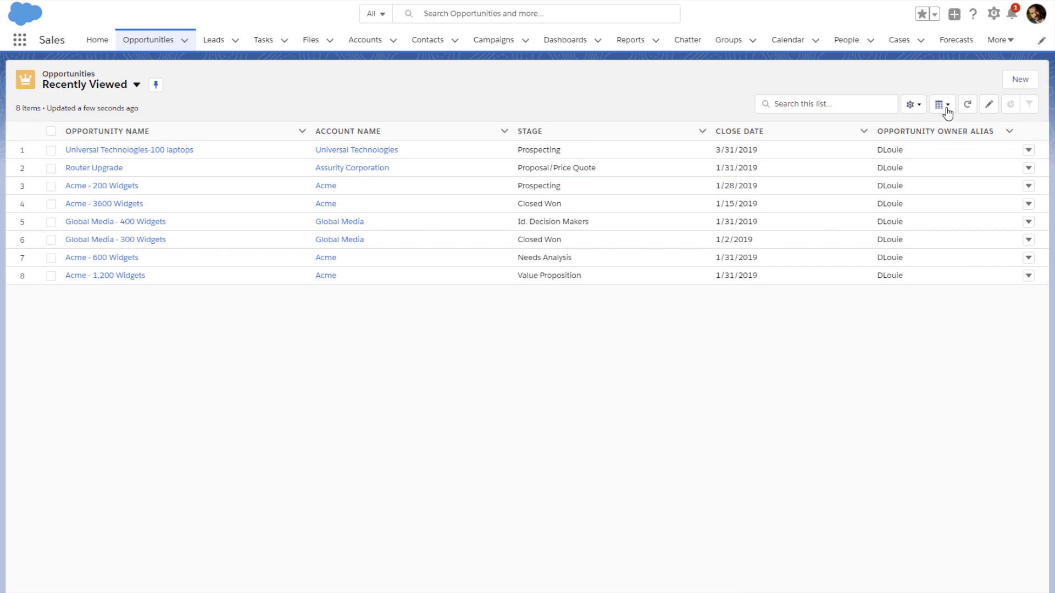
{"action": "left_click", "coordinate": [945, 104]}
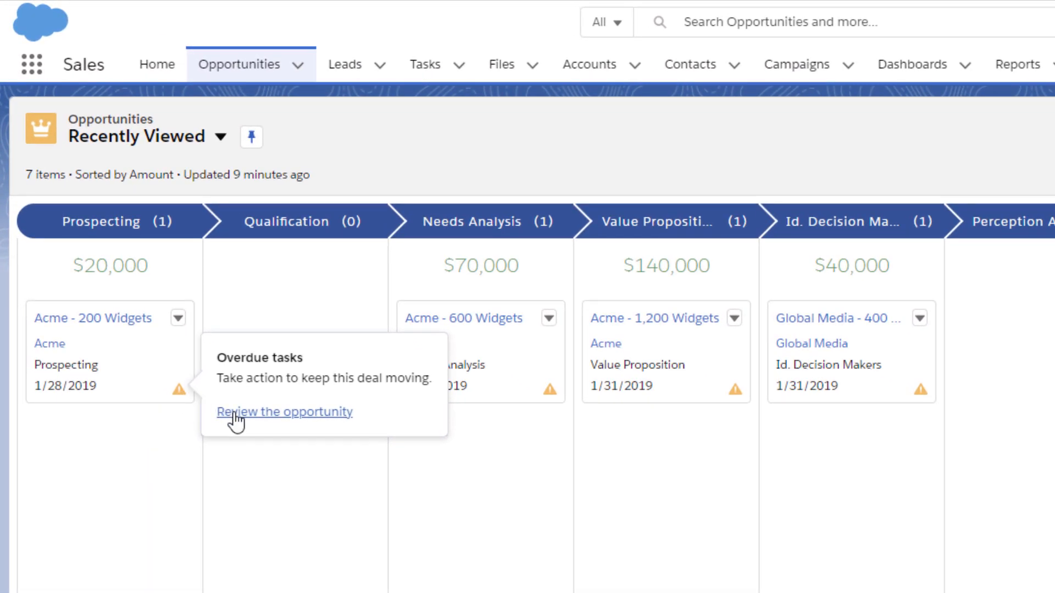
{"action": "left_click", "coordinate": [285, 412]}
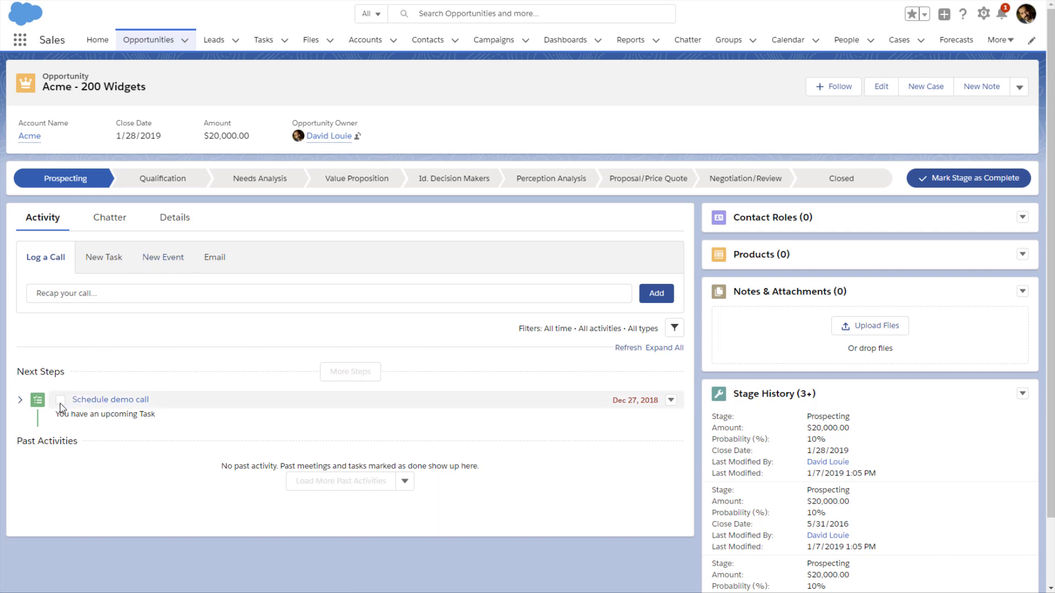
{"action": "left_click", "coordinate": [61, 400]}
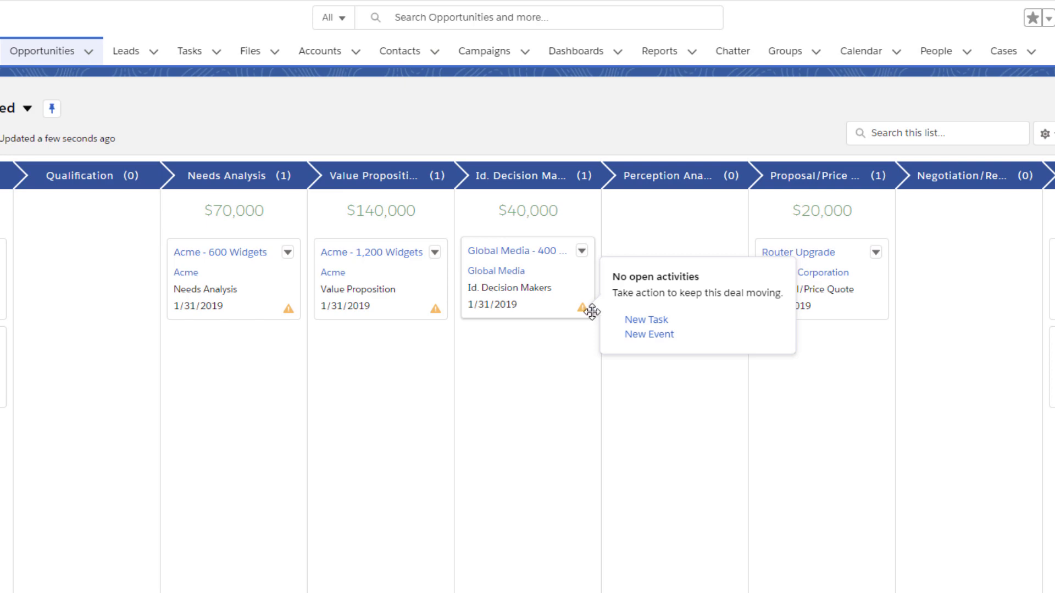
{"action": "left_click", "coordinate": [646, 319]}
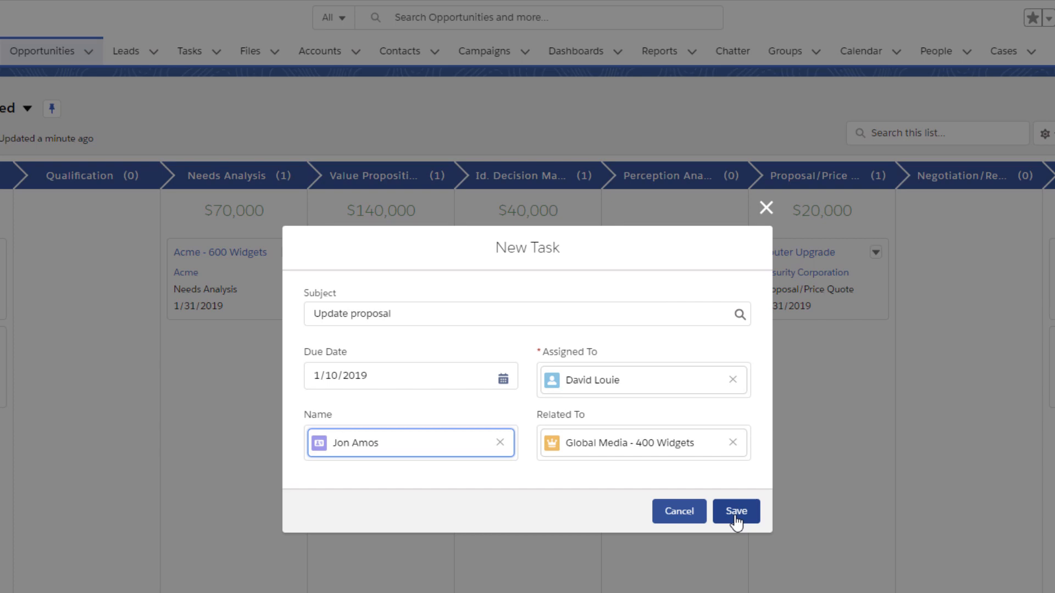
{"action": "left_click", "coordinate": [736, 511]}
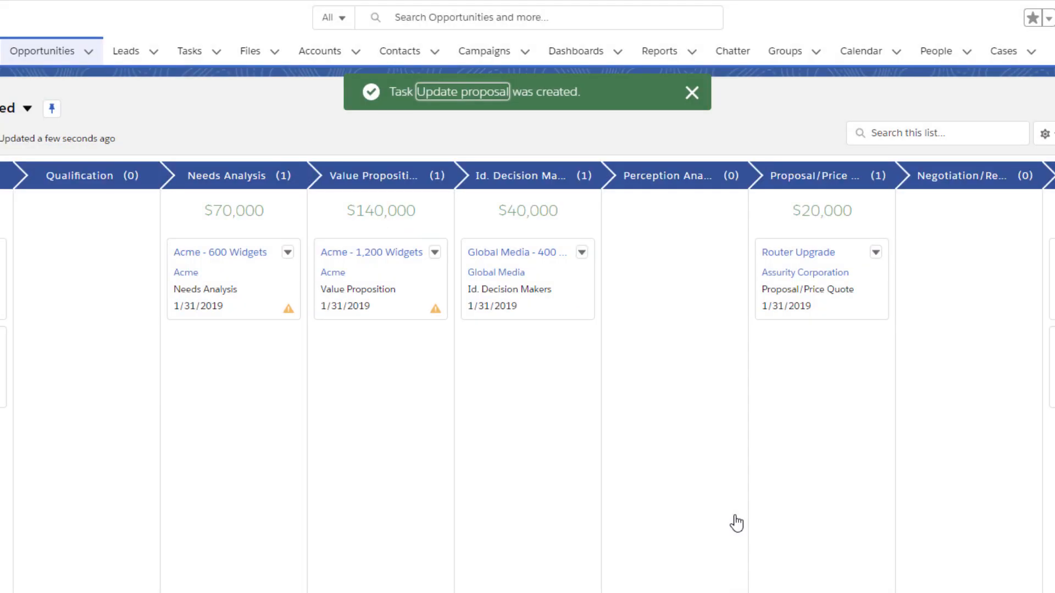